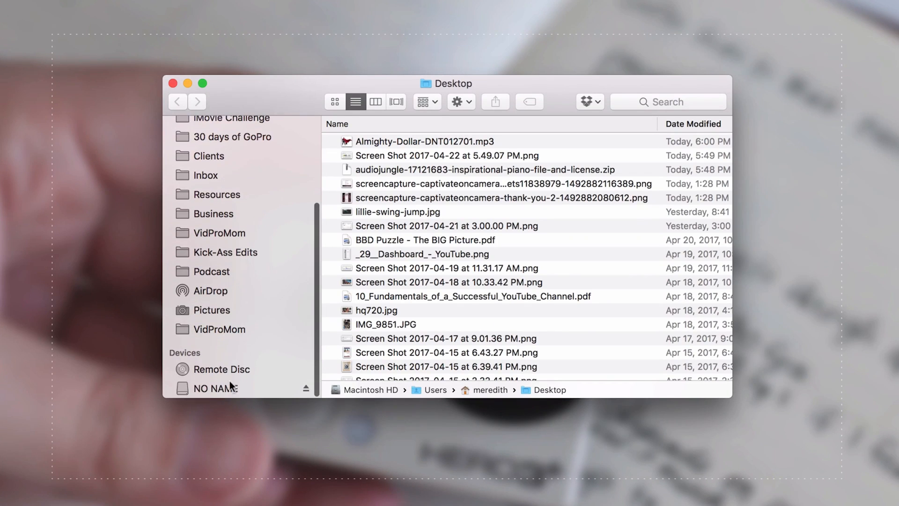
# Open the DCIM folder on the NO NAME memory card.
pyautogui.click(217, 388)
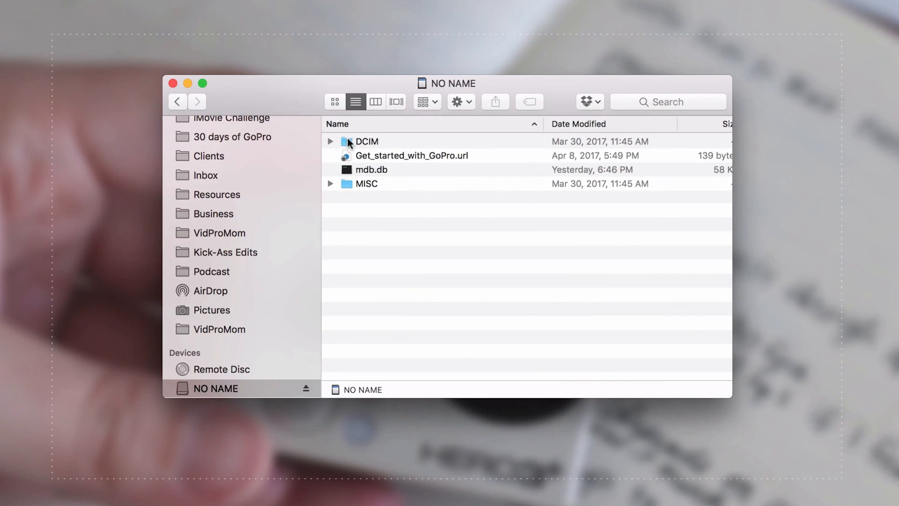
pyautogui.click(367, 141)
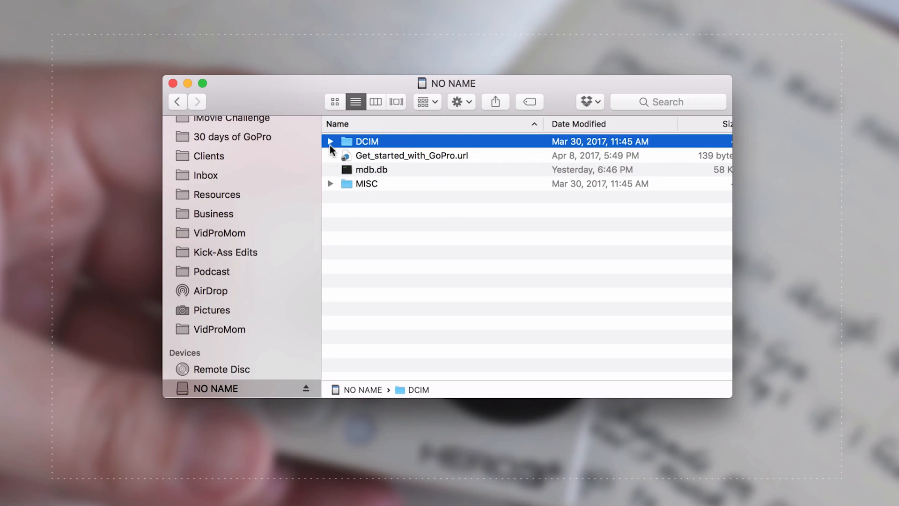
pyautogui.moveTo(348, 145)
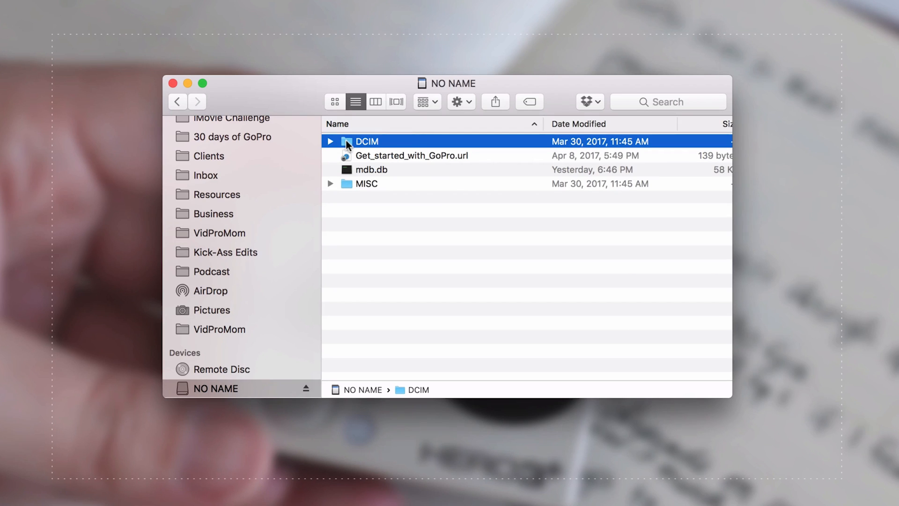
pyautogui.doubleClick(366, 141)
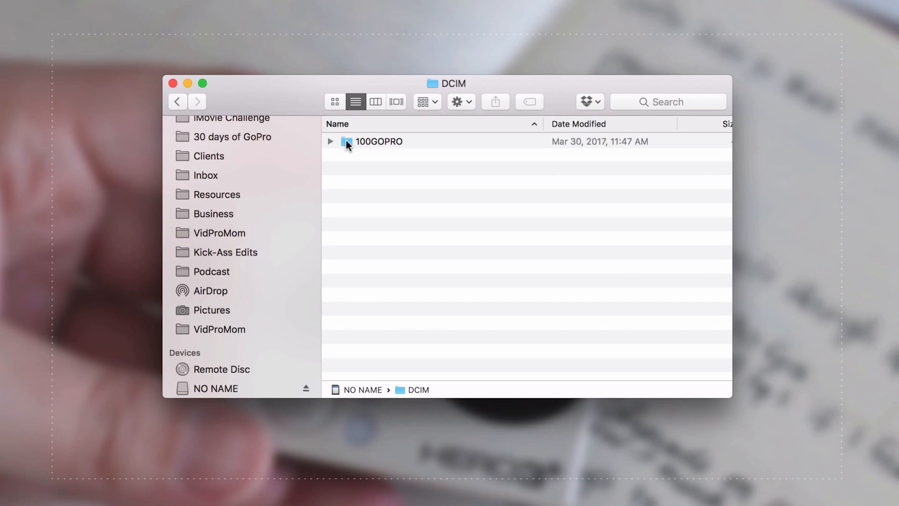
# Open the 100GOPRO folder and scroll through its JPG photo list.
pyautogui.doubleClick(379, 141)
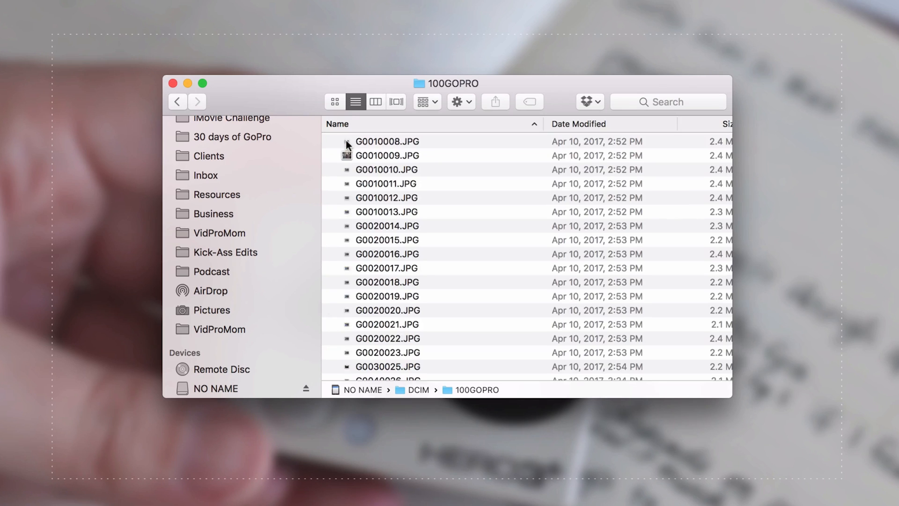
pyautogui.scroll(-3)
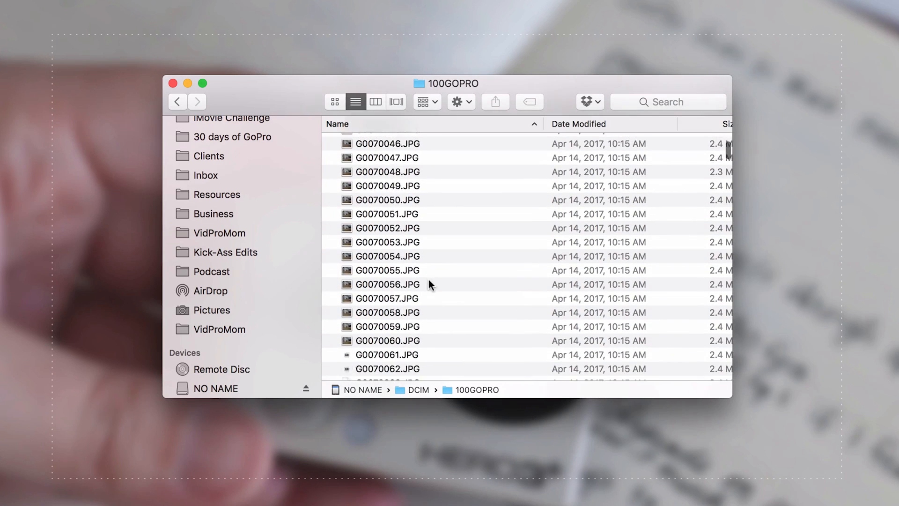
pyautogui.scroll(-3)
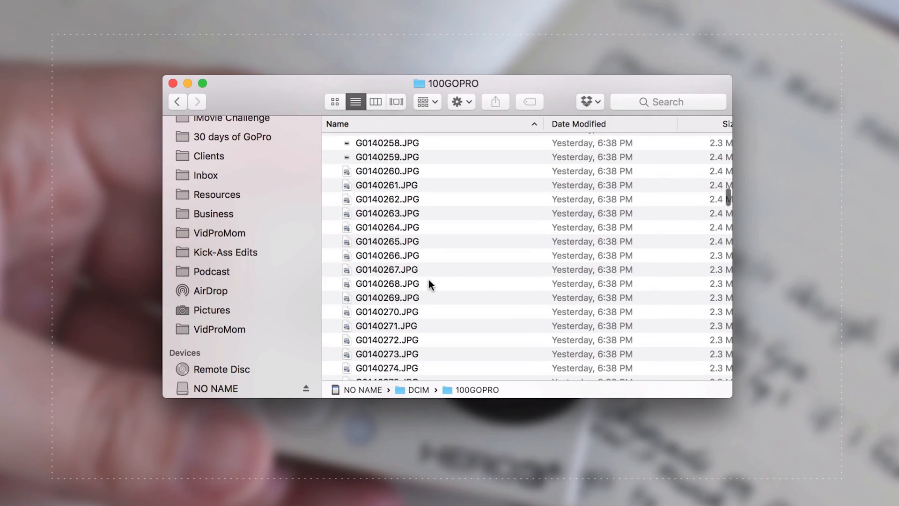
pyautogui.scroll(-3)
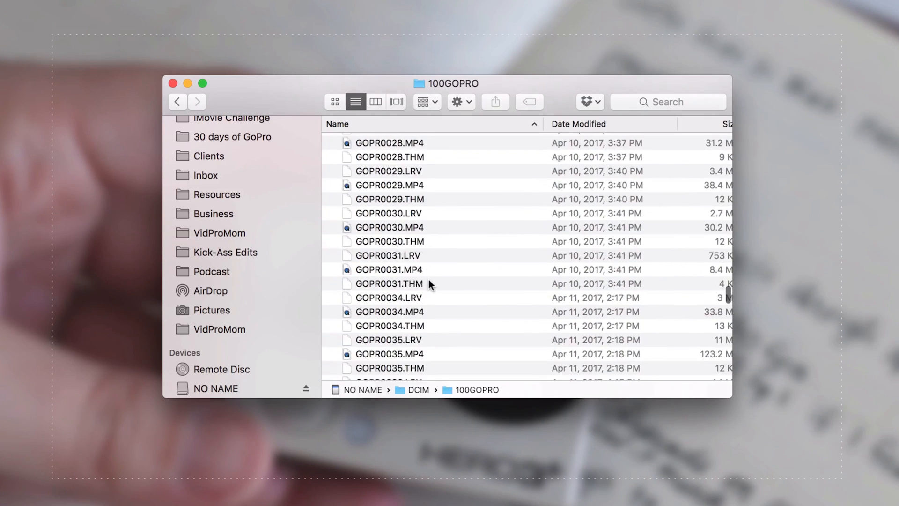
pyautogui.scroll(-3)
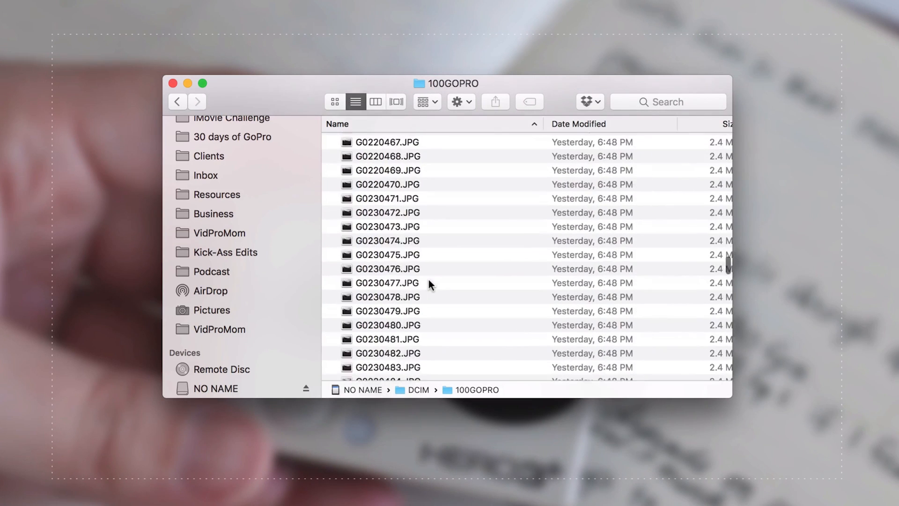
pyautogui.scroll(3)
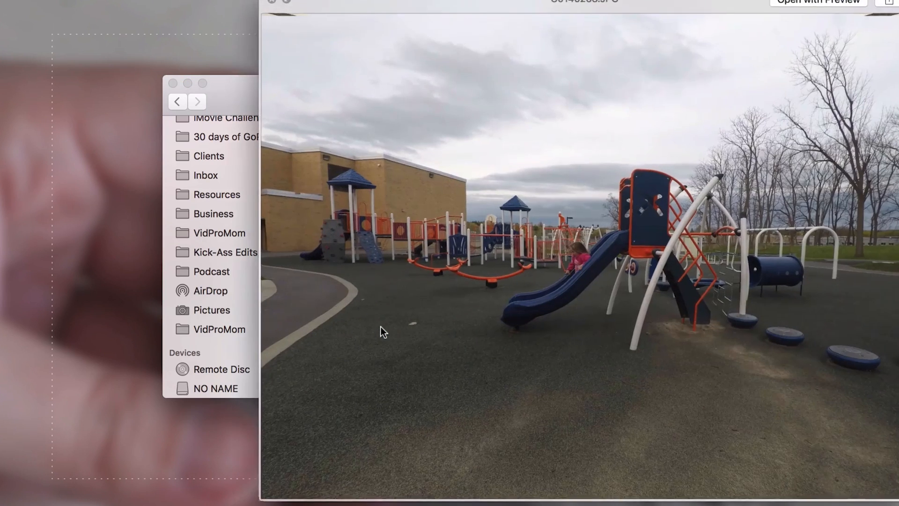
# Close the playground photo preview and keep scrolling down the file list.
pyautogui.click(388, 331)
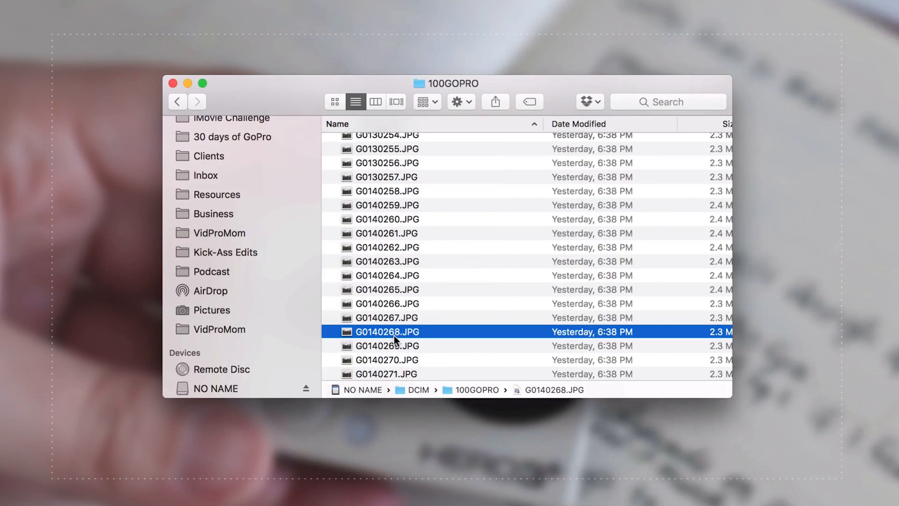
pyautogui.scroll(-3)
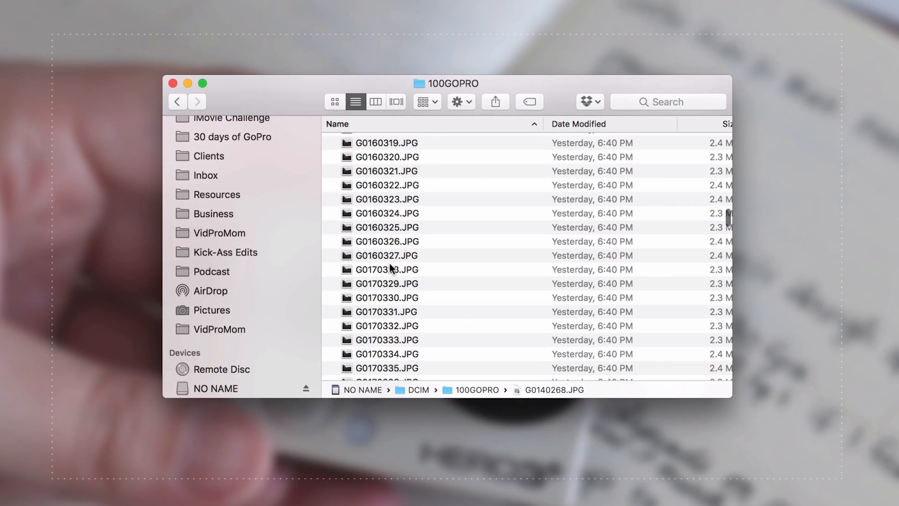
pyautogui.scroll(-3)
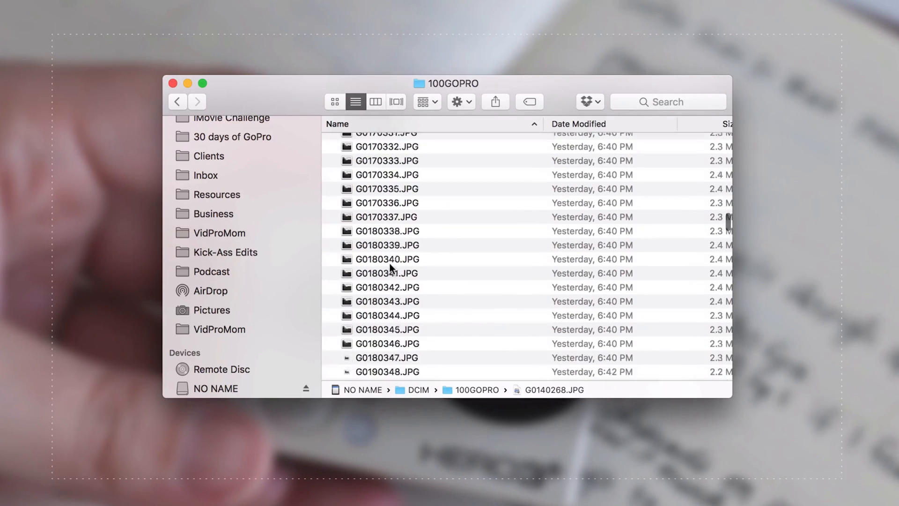
pyautogui.scroll(-3)
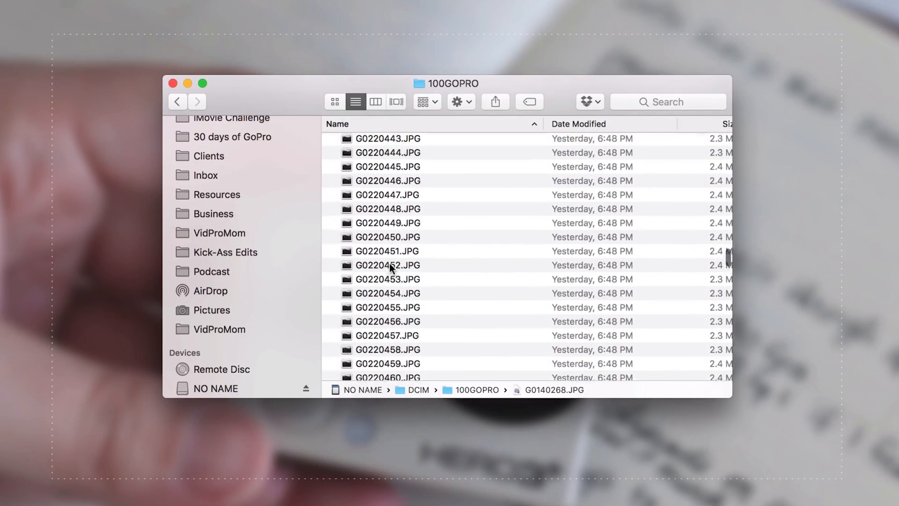
pyautogui.scroll(-3)
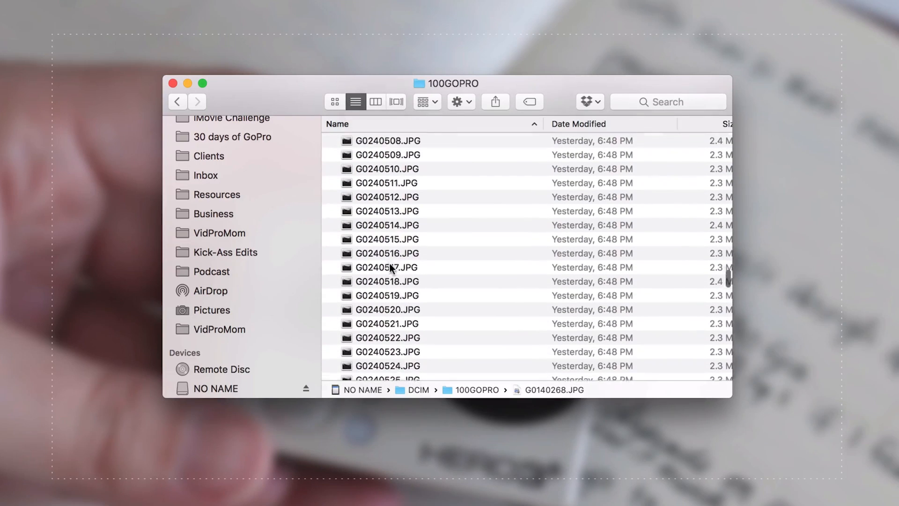
# Scroll past the JPGs to the GOPR videos and select GOPR0002.MP4.
pyautogui.scroll(-3)
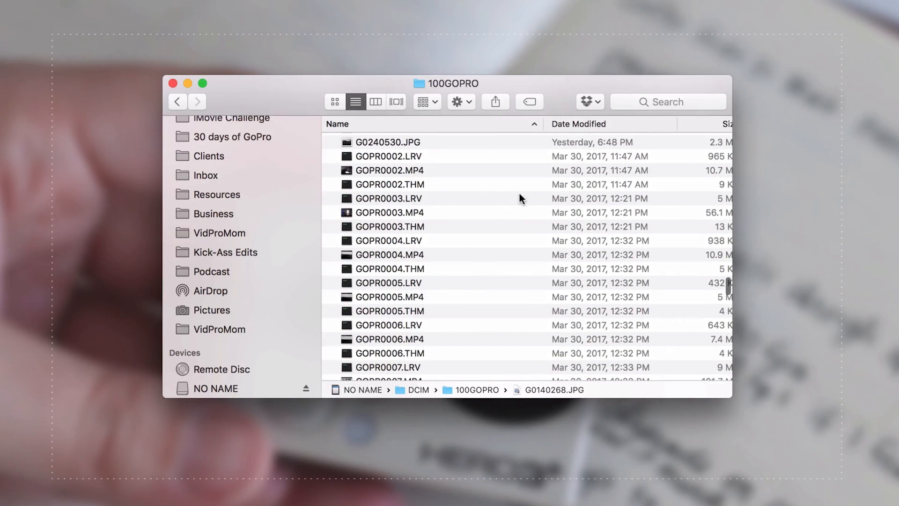
pyautogui.scroll(3)
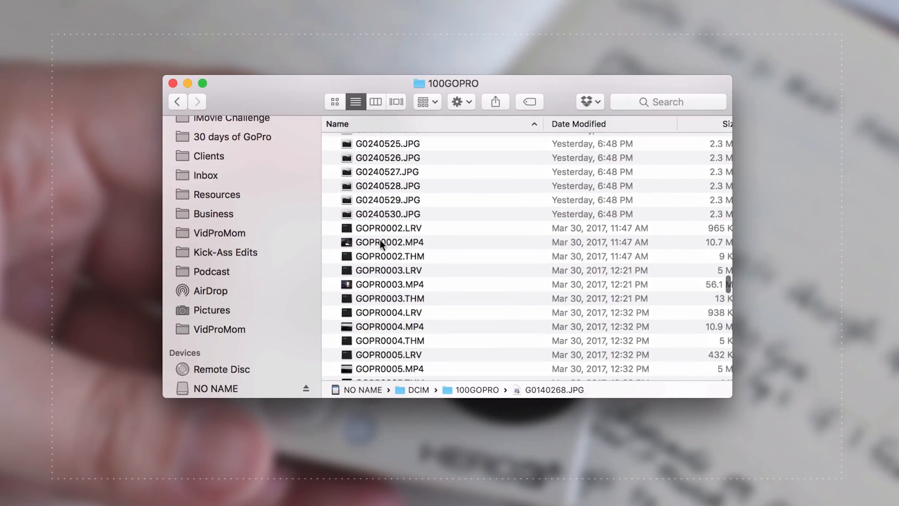
pyautogui.moveTo(363, 248)
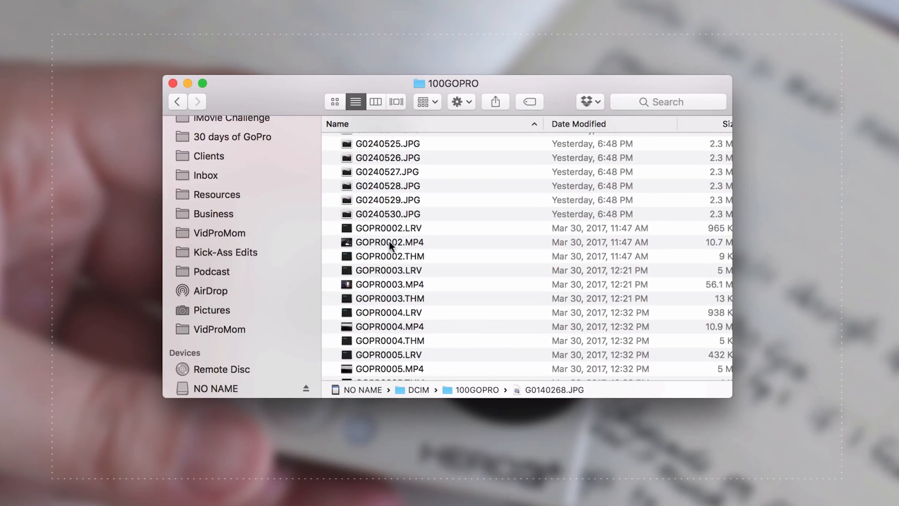
pyautogui.moveTo(416, 247)
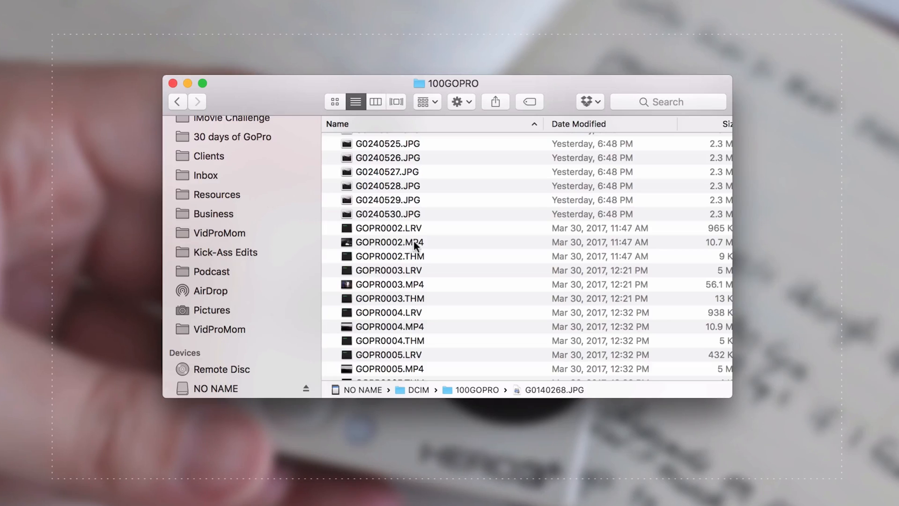
pyautogui.moveTo(431, 247)
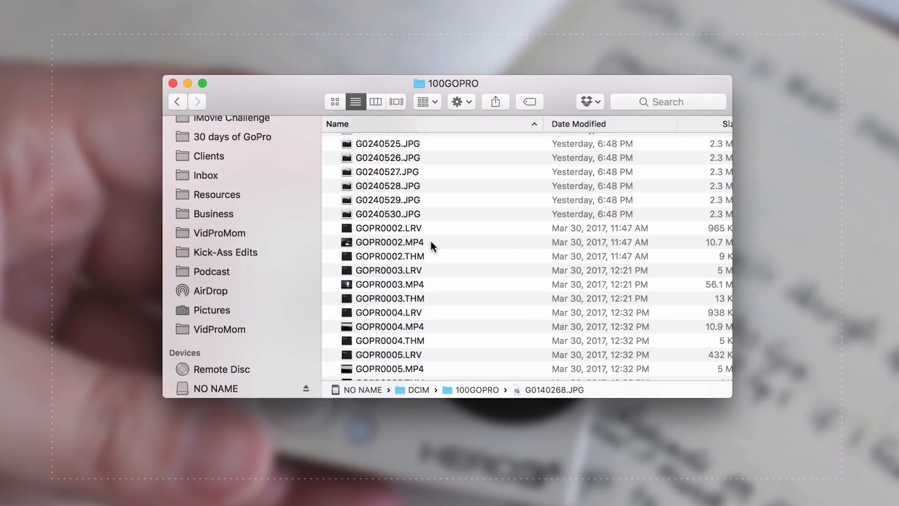
pyautogui.click(389, 242)
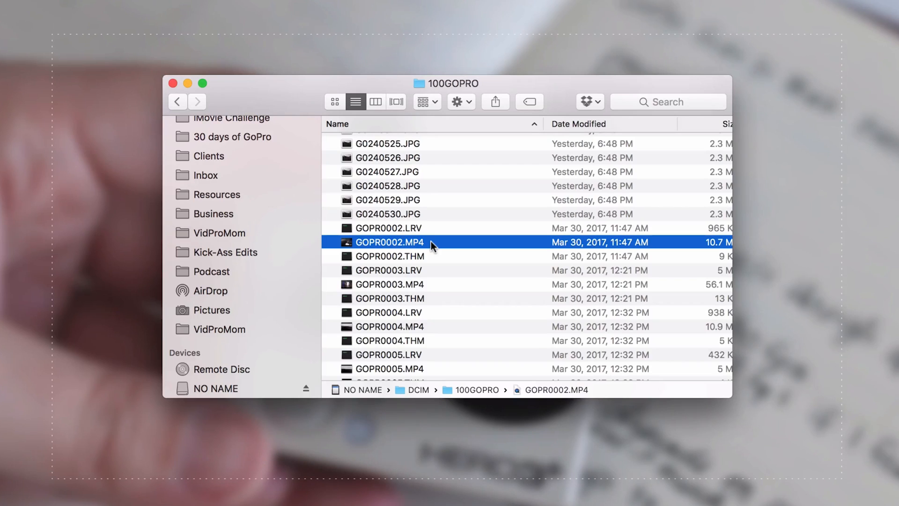
pyautogui.moveTo(424, 256)
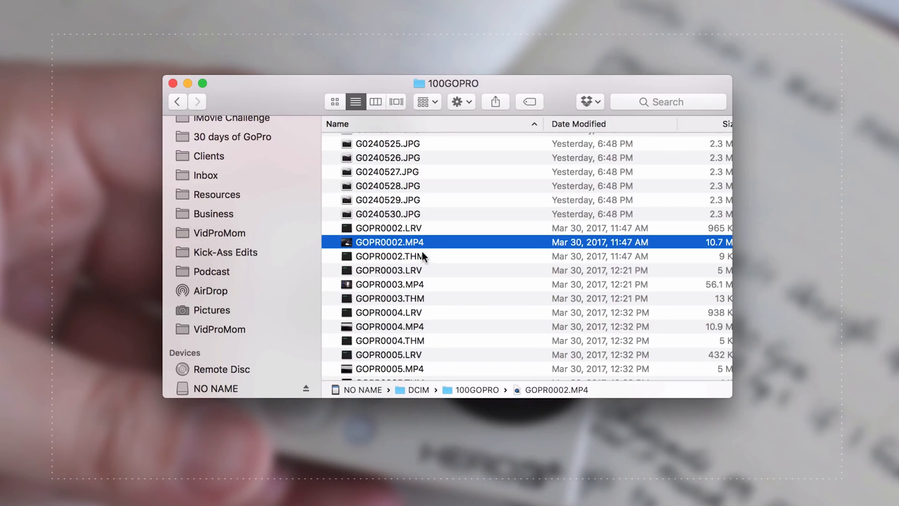
pyautogui.moveTo(426, 265)
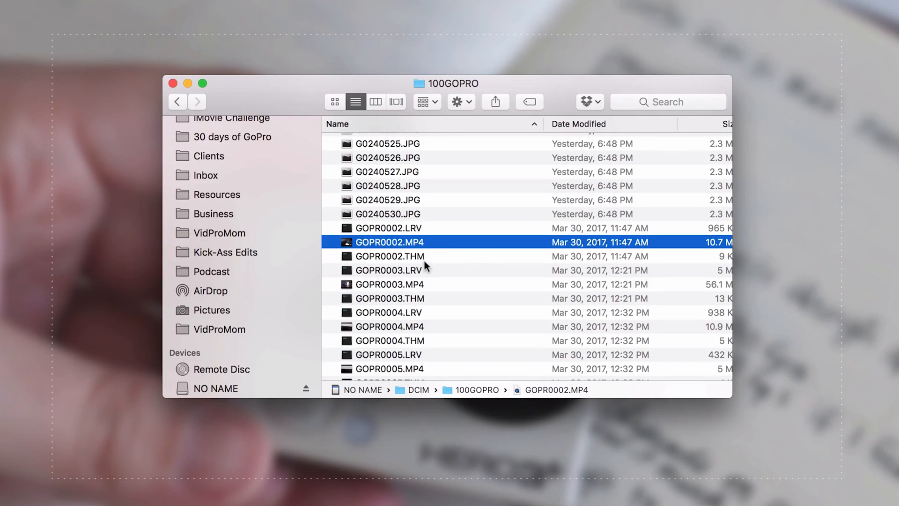
pyautogui.moveTo(407, 232)
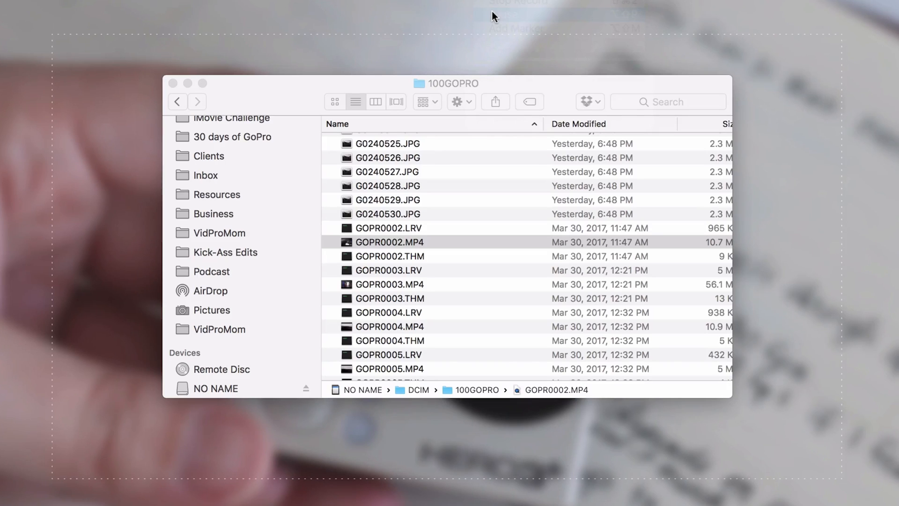
pyautogui.moveTo(414, 234)
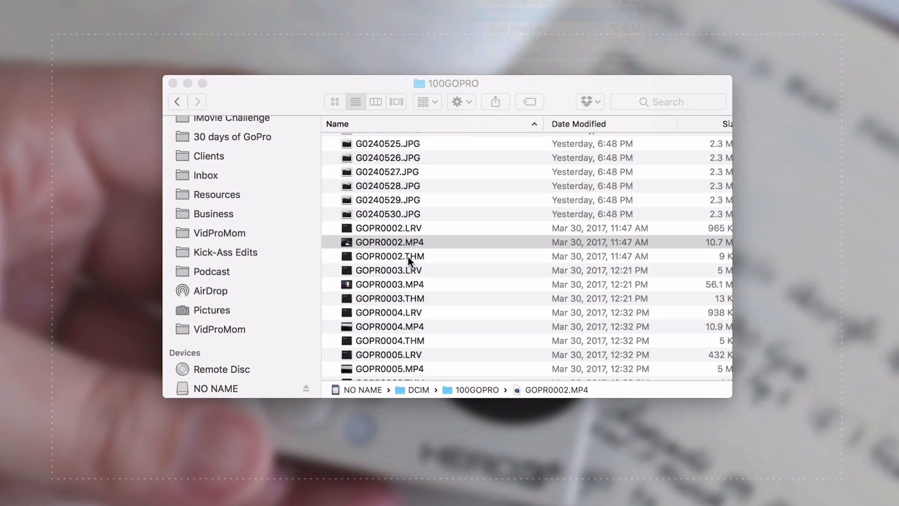
pyautogui.moveTo(386, 243)
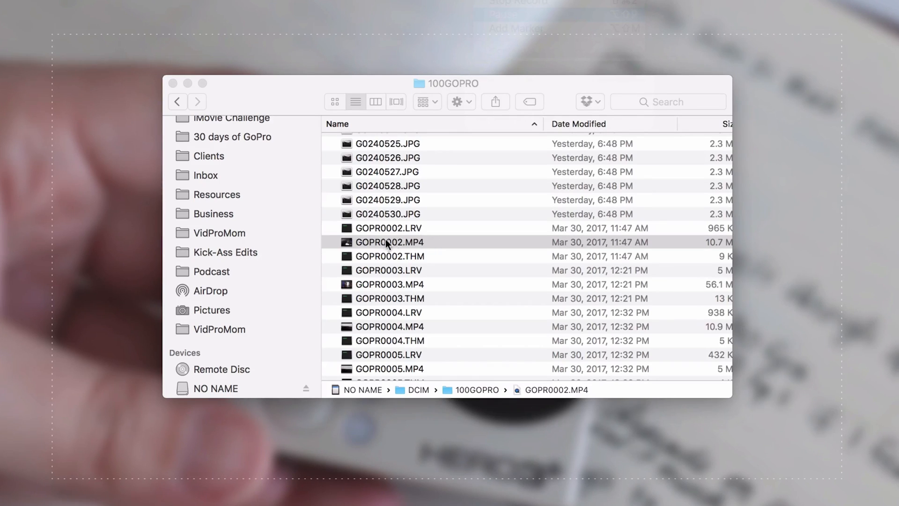
# Command-select the MP4 clips GOPR0225 through GOPR0380, skipping LRV and THM files.
pyautogui.click(389, 284)
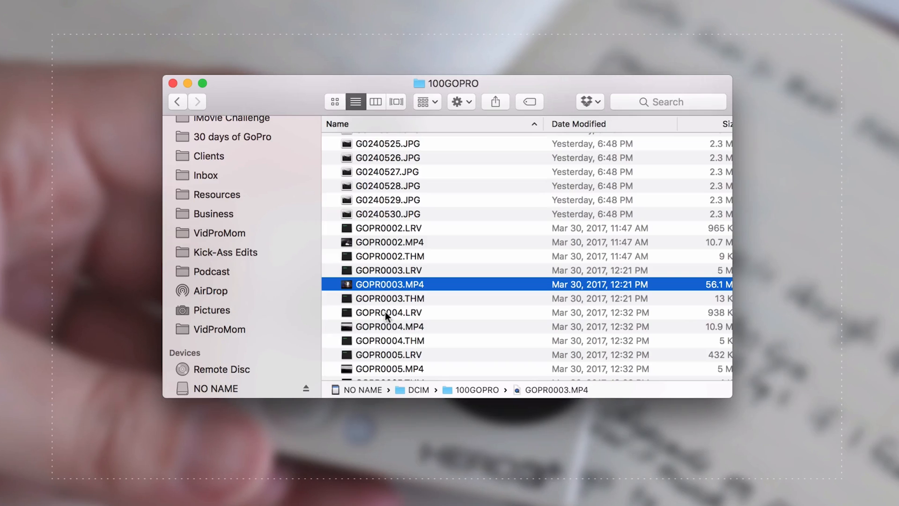
pyautogui.click(389, 326)
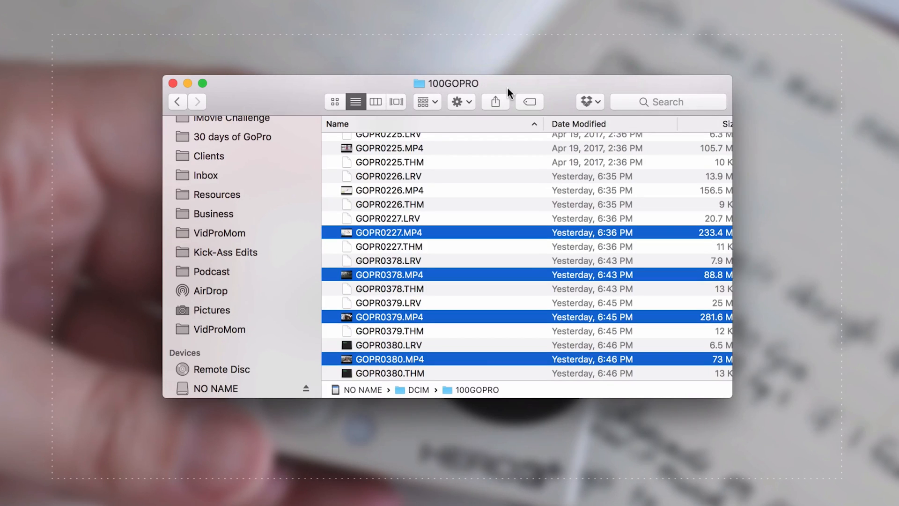
pyautogui.moveTo(509, 92)
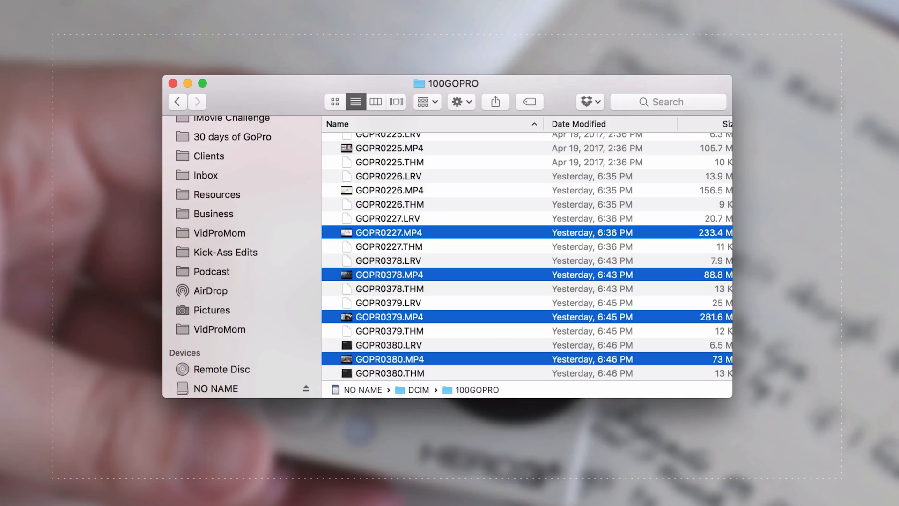
pyautogui.click(389, 189)
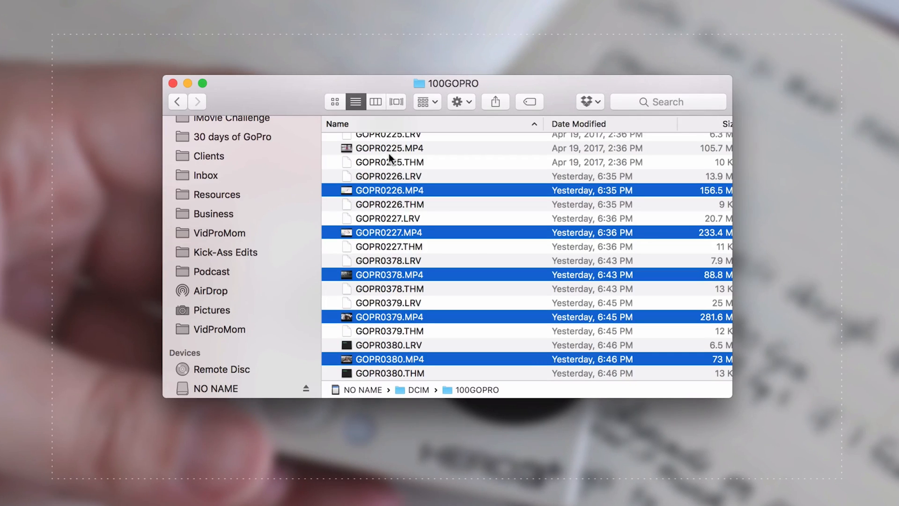
pyautogui.click(389, 148)
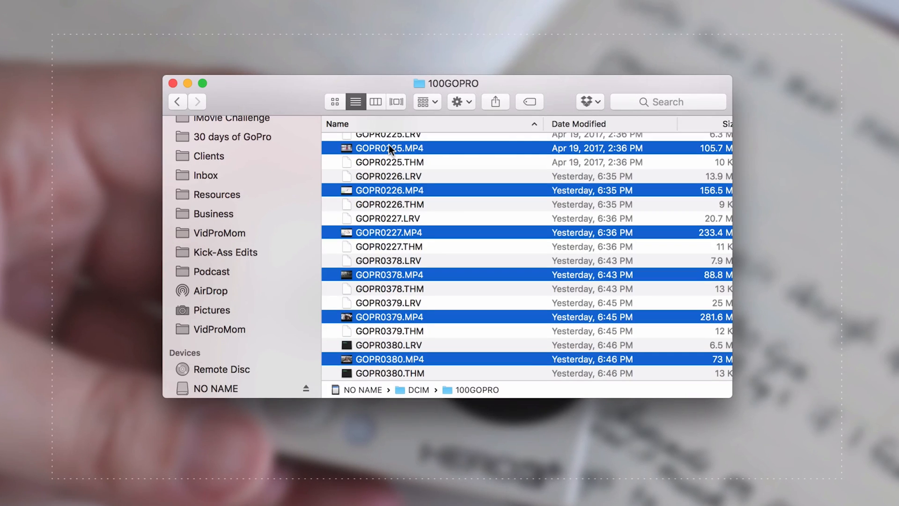
pyautogui.moveTo(462, 278)
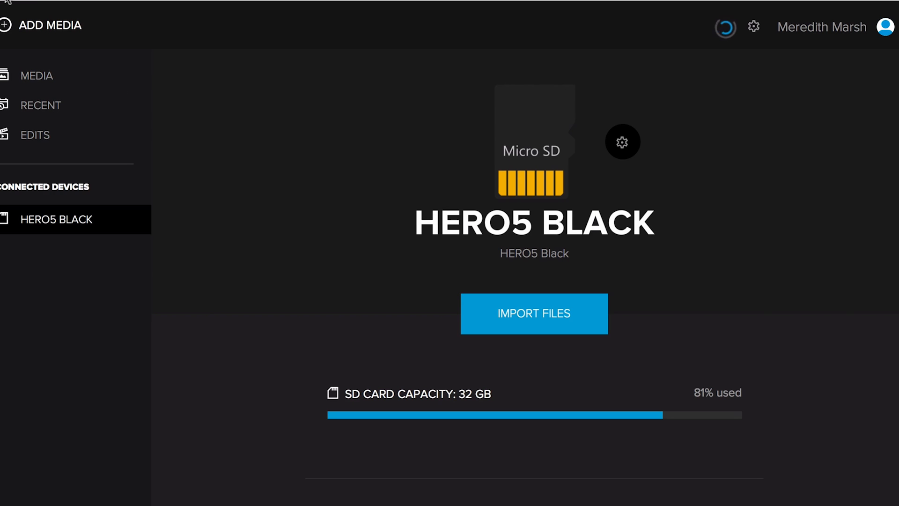
# Go to Pictures/2017 and create a new folder named 4-April.
pyautogui.click(533, 314)
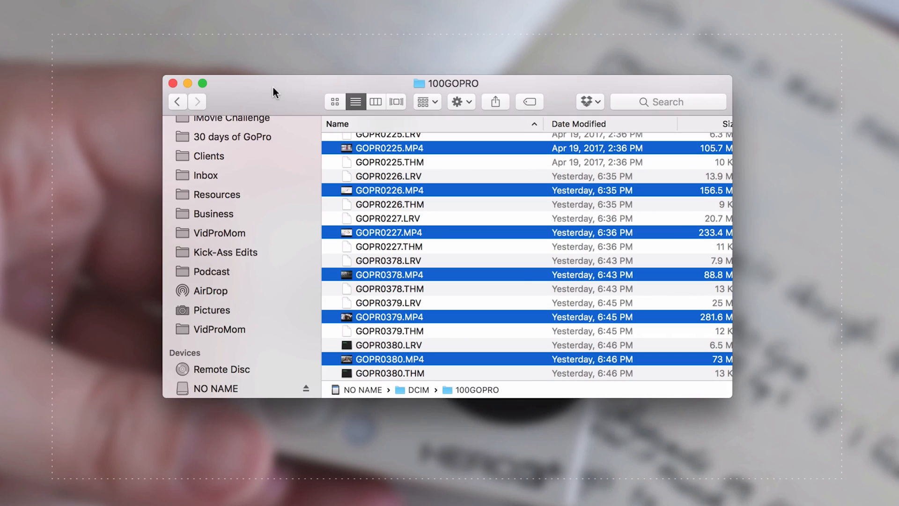
pyautogui.moveTo(212, 312)
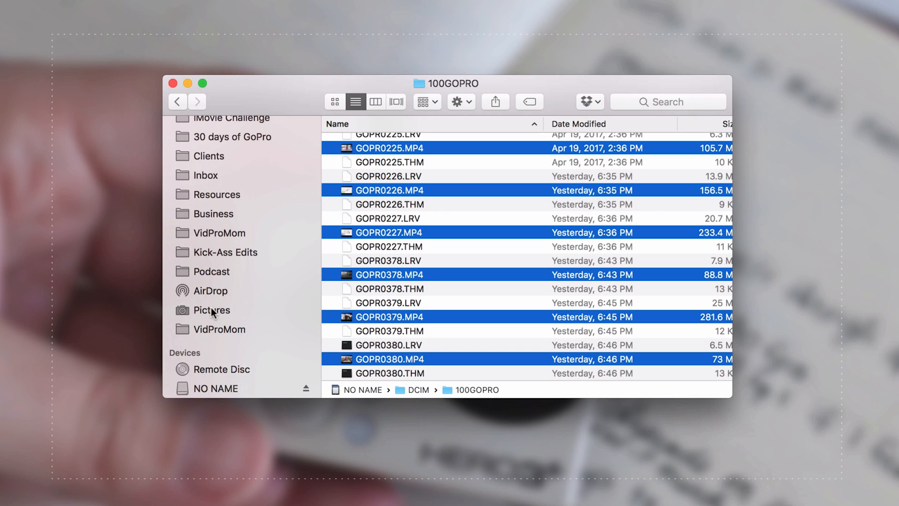
pyautogui.click(211, 309)
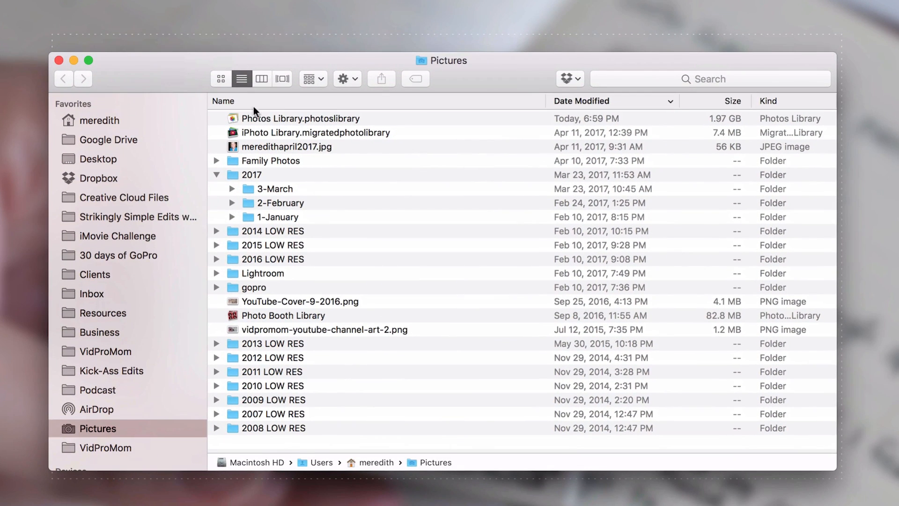
pyautogui.moveTo(274, 142)
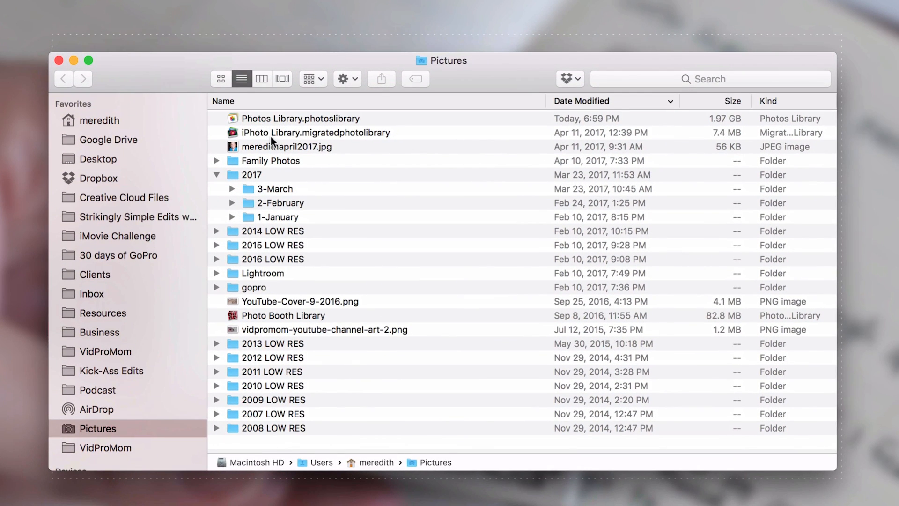
pyautogui.moveTo(142, 373)
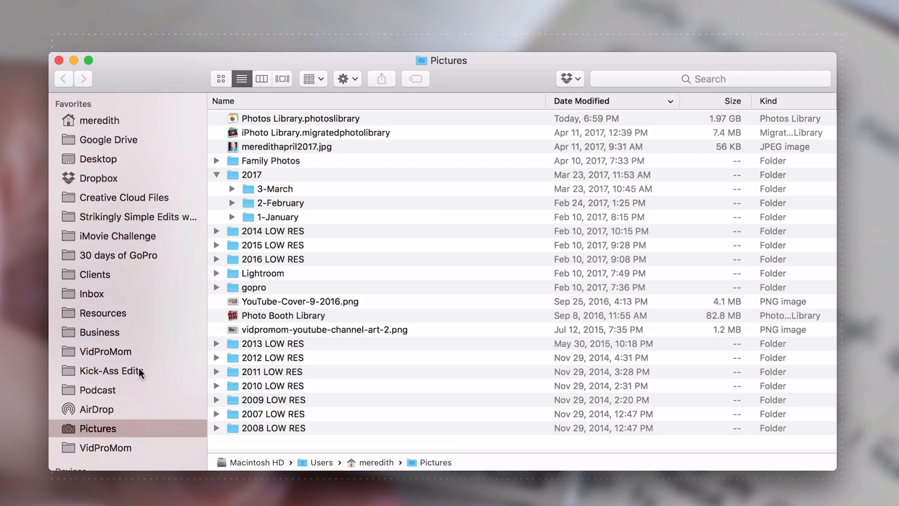
pyautogui.doubleClick(251, 174)
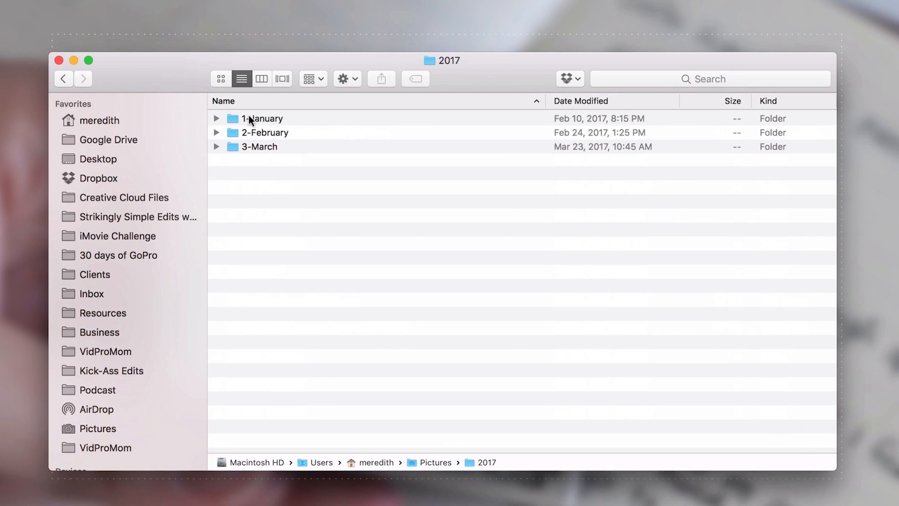
pyautogui.moveTo(240, 136)
pyautogui.write('4')
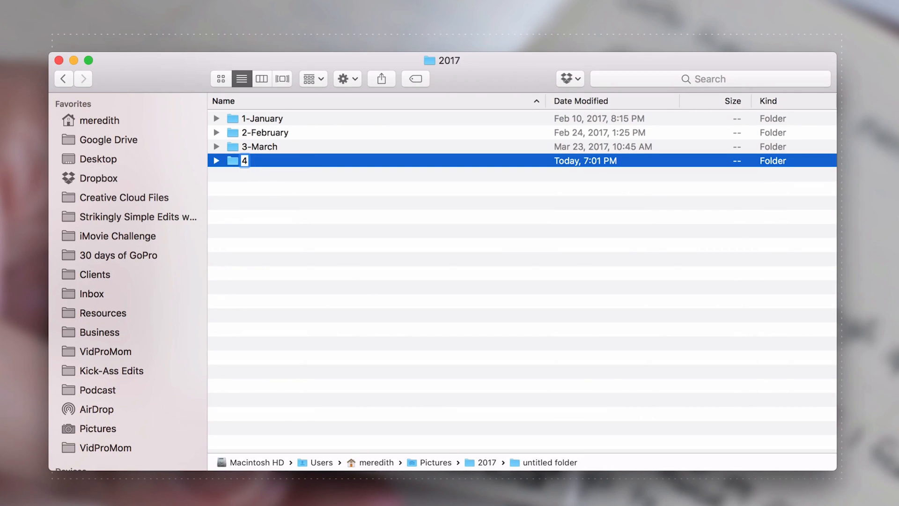
pyautogui.write('-April')
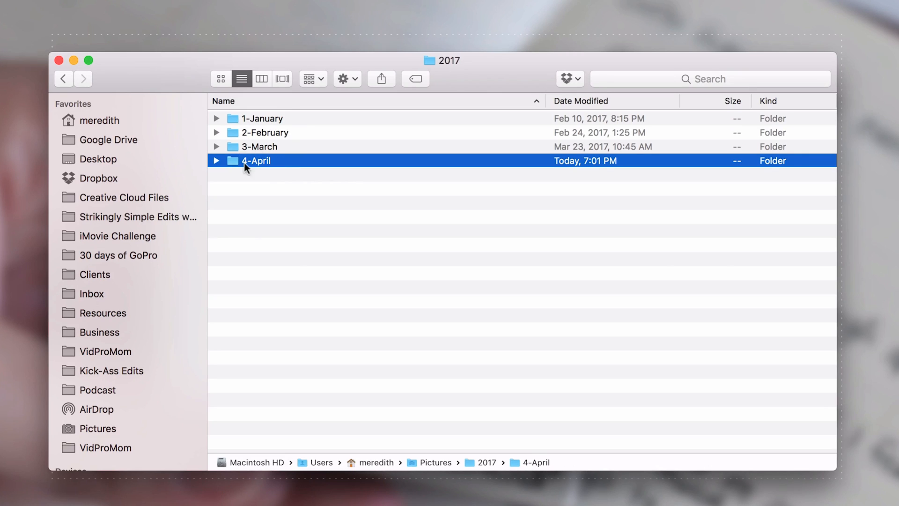
pyautogui.moveTo(235, 176)
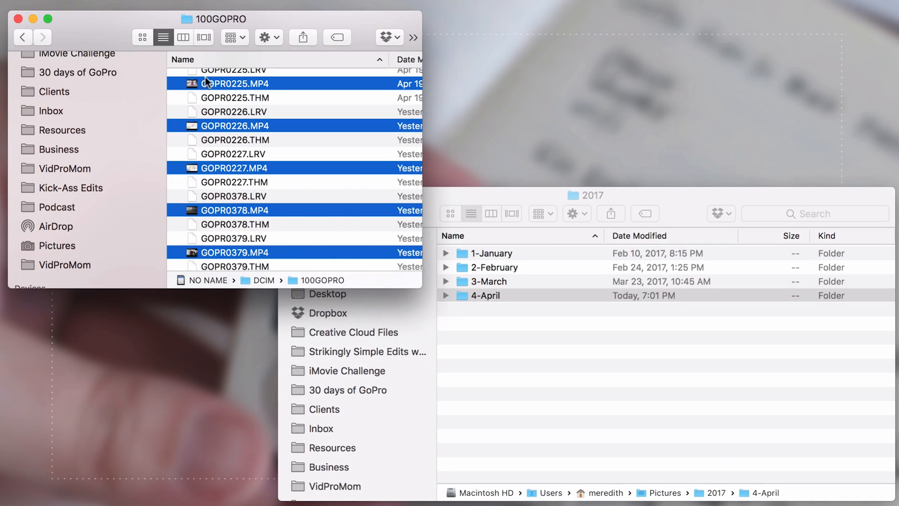
# Add GOPR0224.MP4 and GOPR0222.MP4 to the selection and copy the clips into 4-April.
pyautogui.scroll(3)
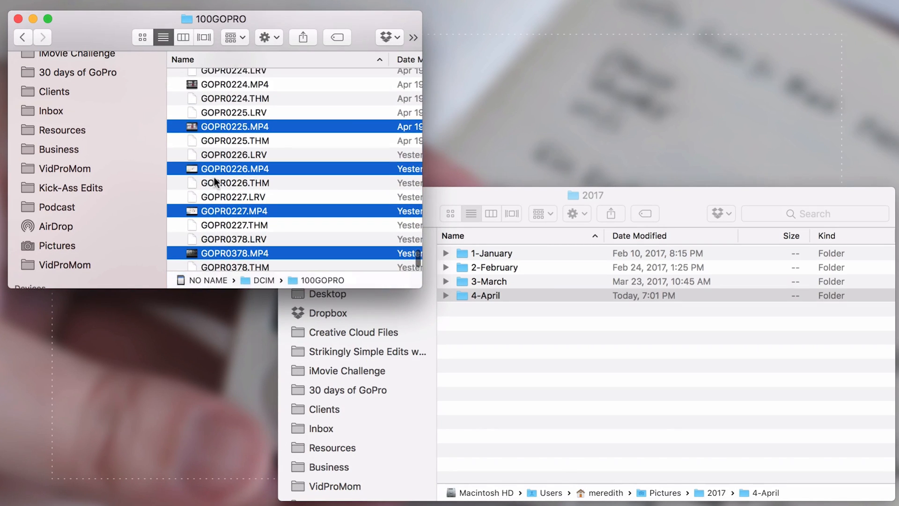
pyautogui.scroll(3)
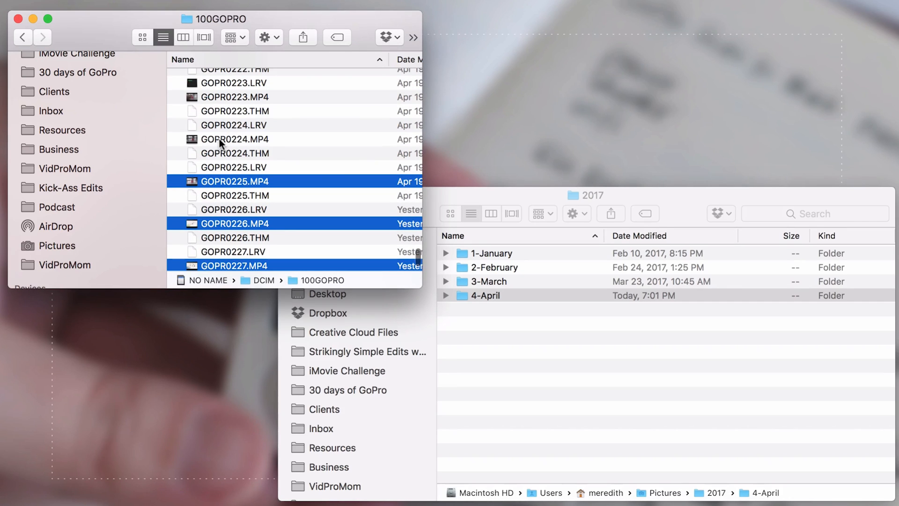
pyautogui.click(234, 96)
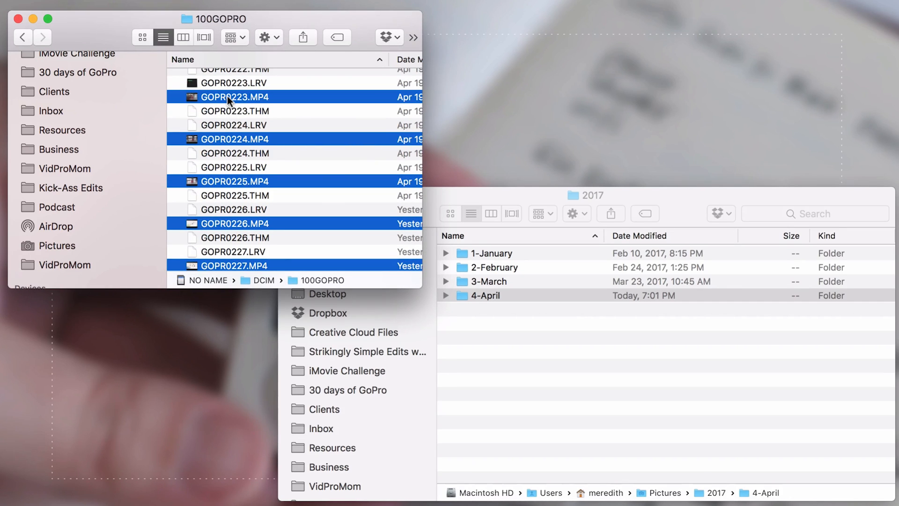
pyautogui.scroll(3)
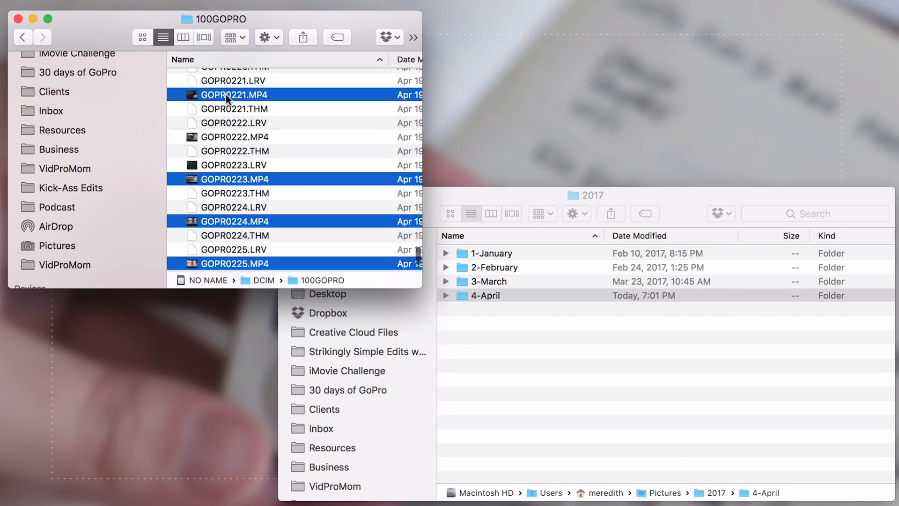
pyautogui.click(234, 136)
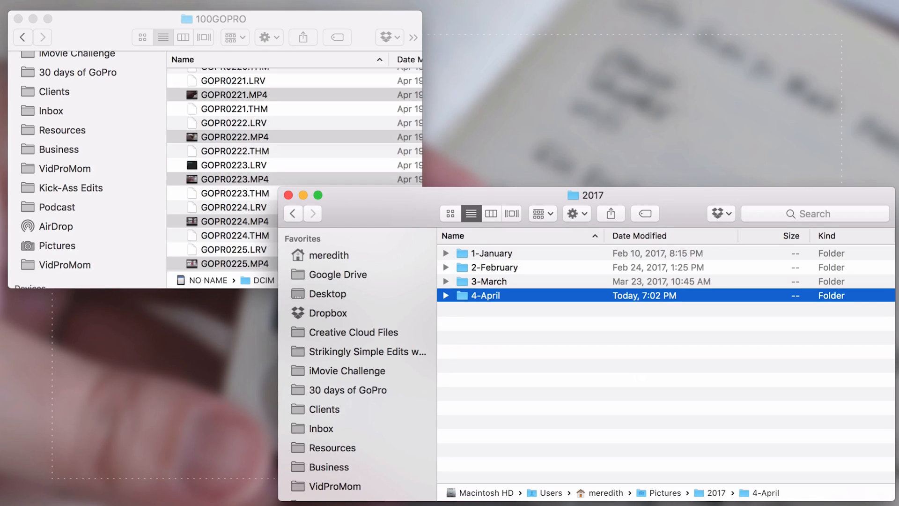
pyautogui.moveTo(439, 296)
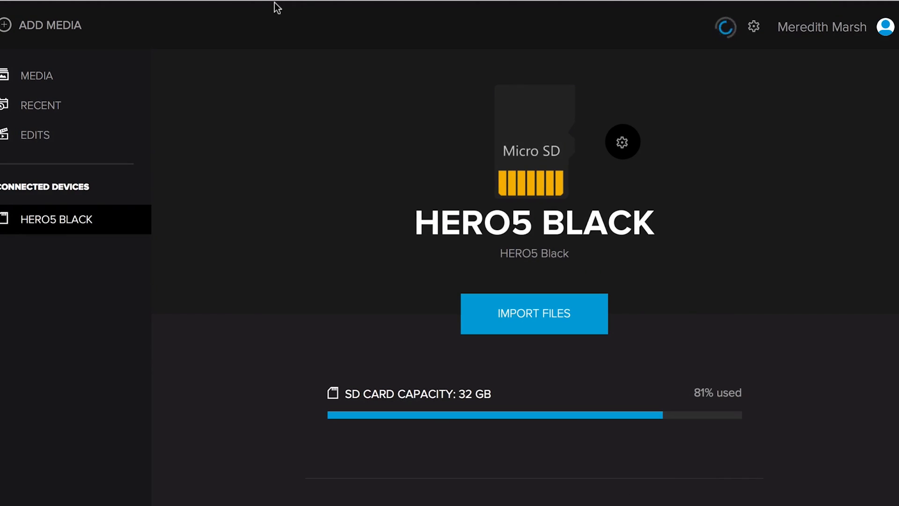
pyautogui.moveTo(224, 125)
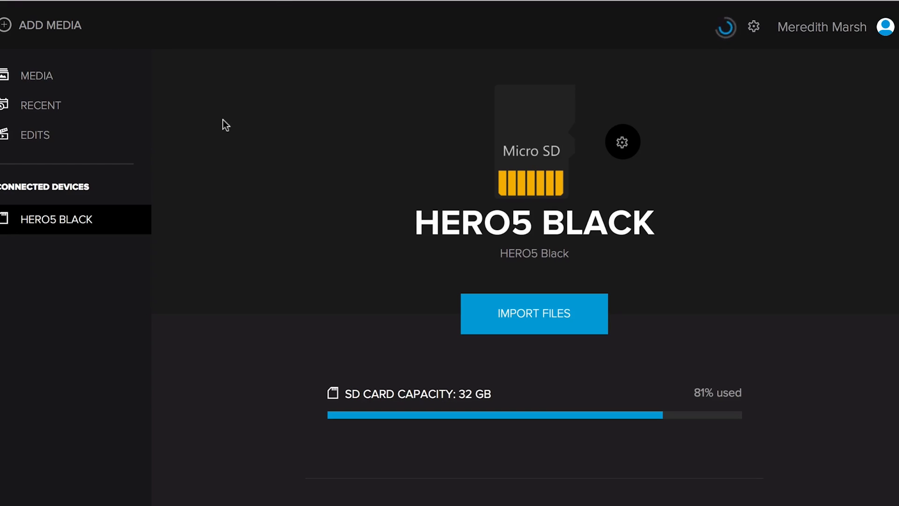
pyautogui.moveTo(40, 106)
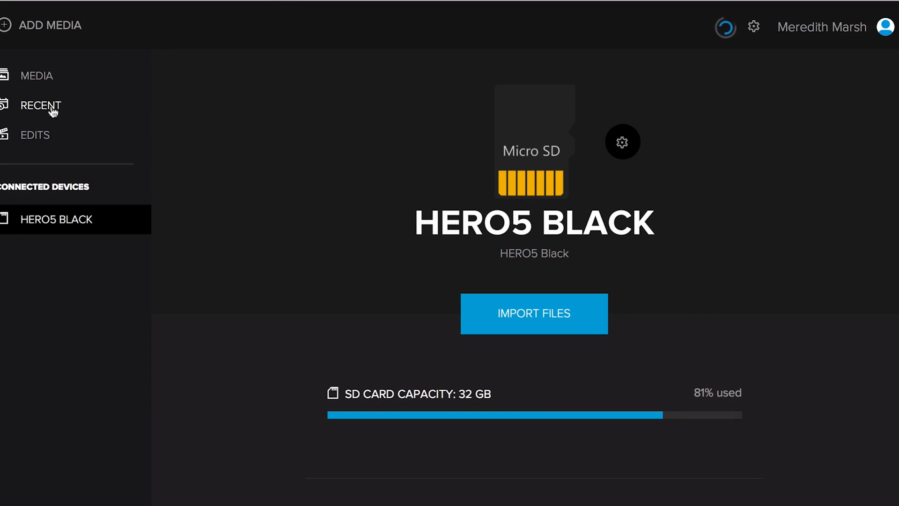
# Show GoPro Quik's empty Edits library from the left sidebar.
pyautogui.click(35, 135)
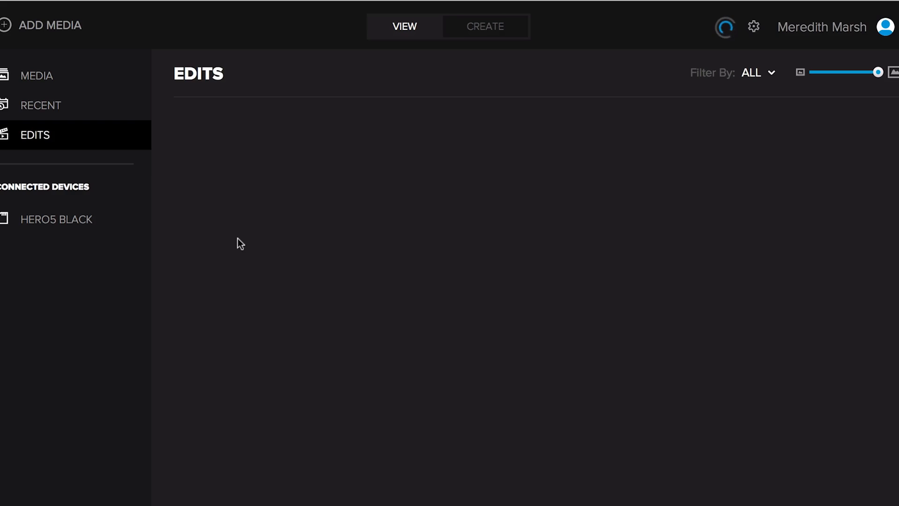